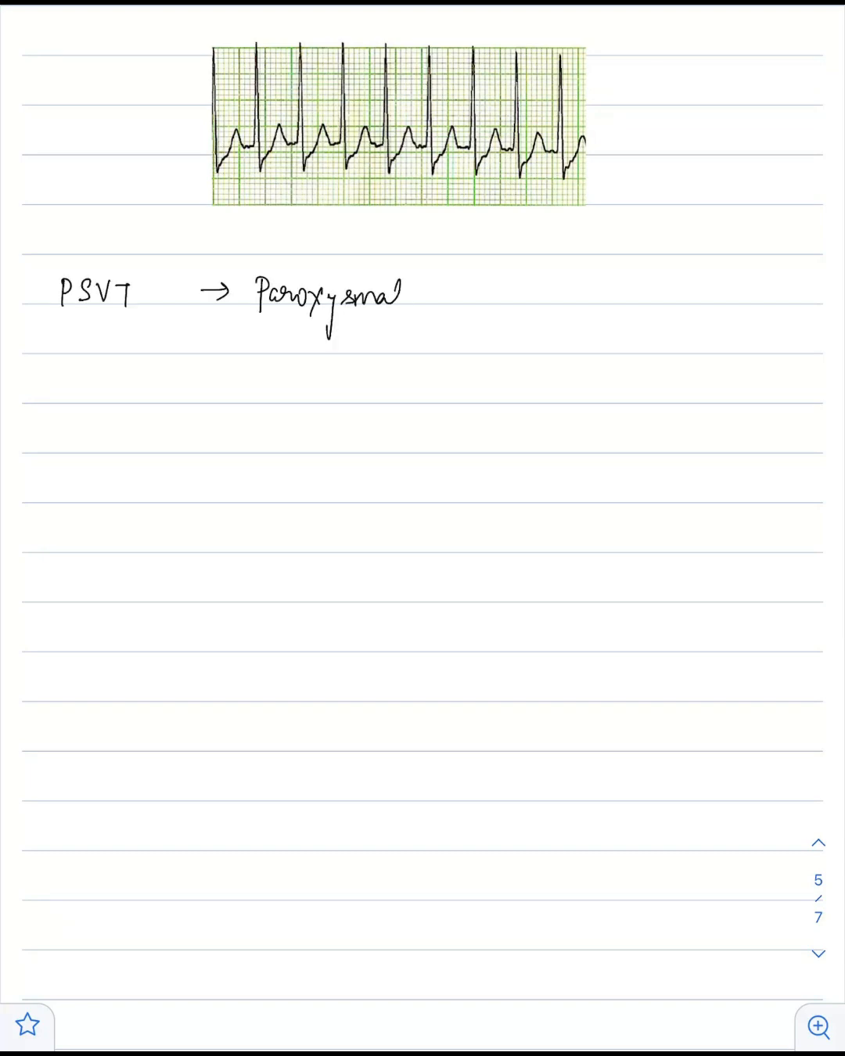
text(Supraventricular Ta)
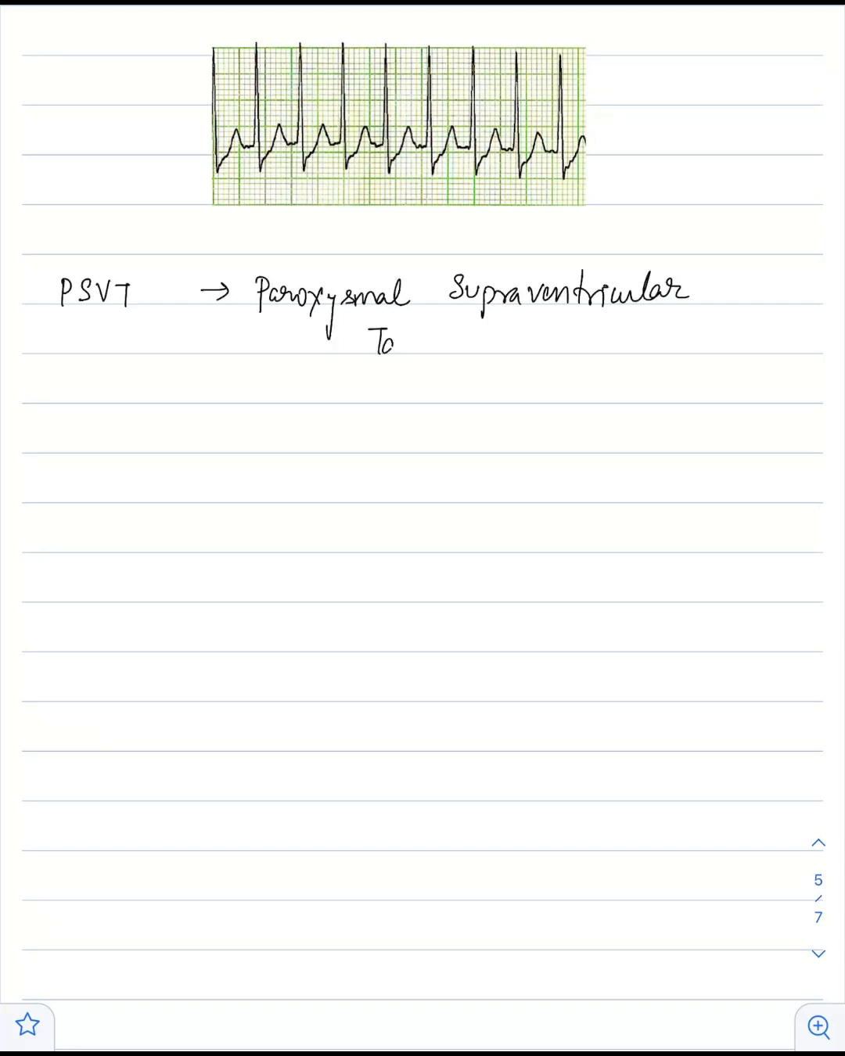
text(Tachycardia)
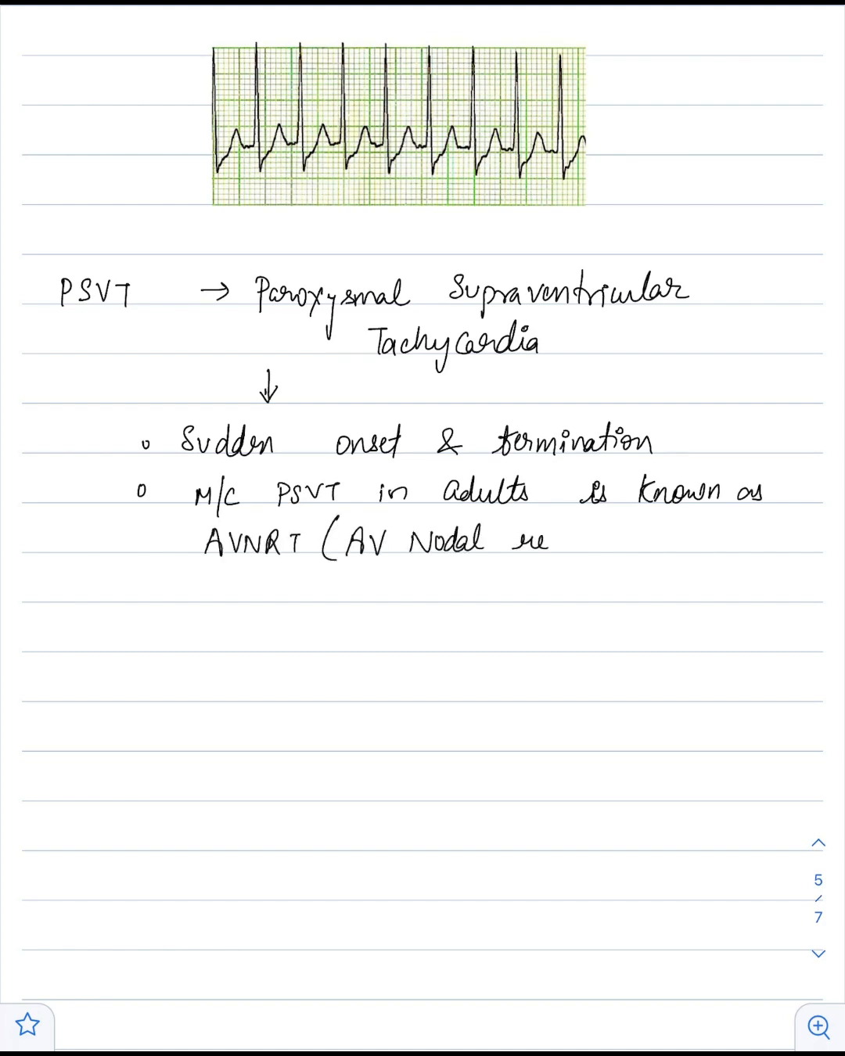
text(reentrant tachycardia))
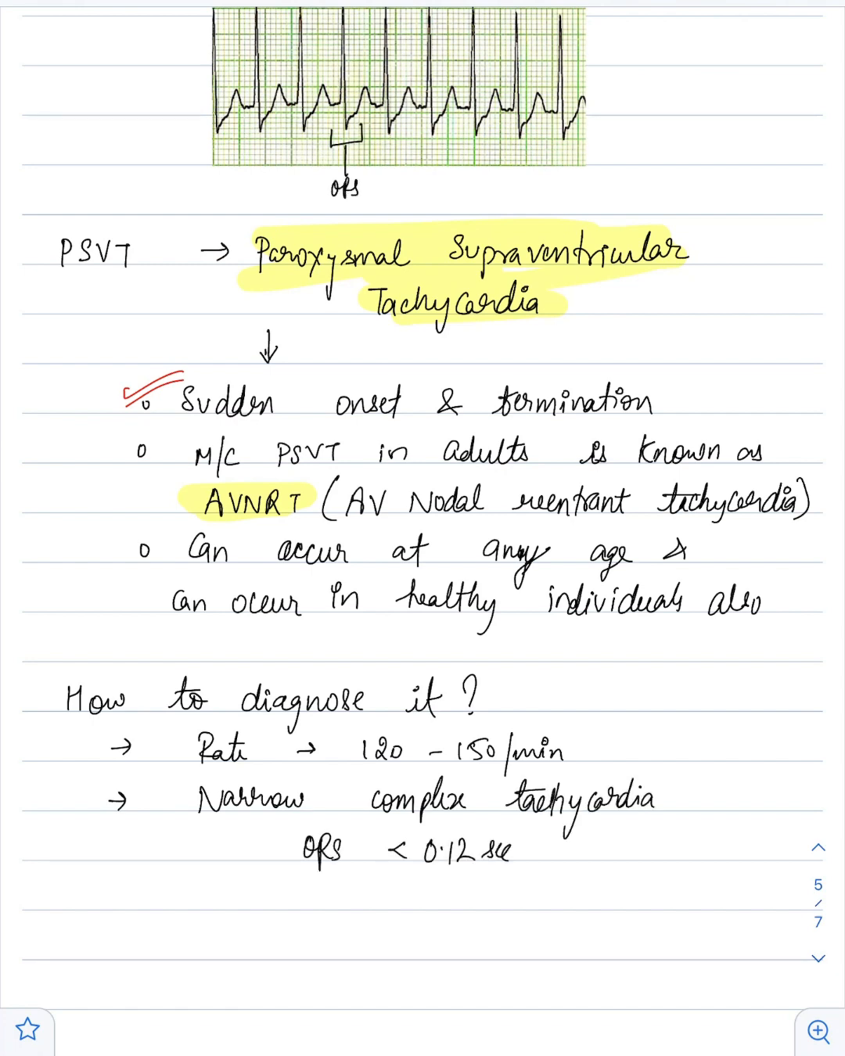
text(< 0.12sec)
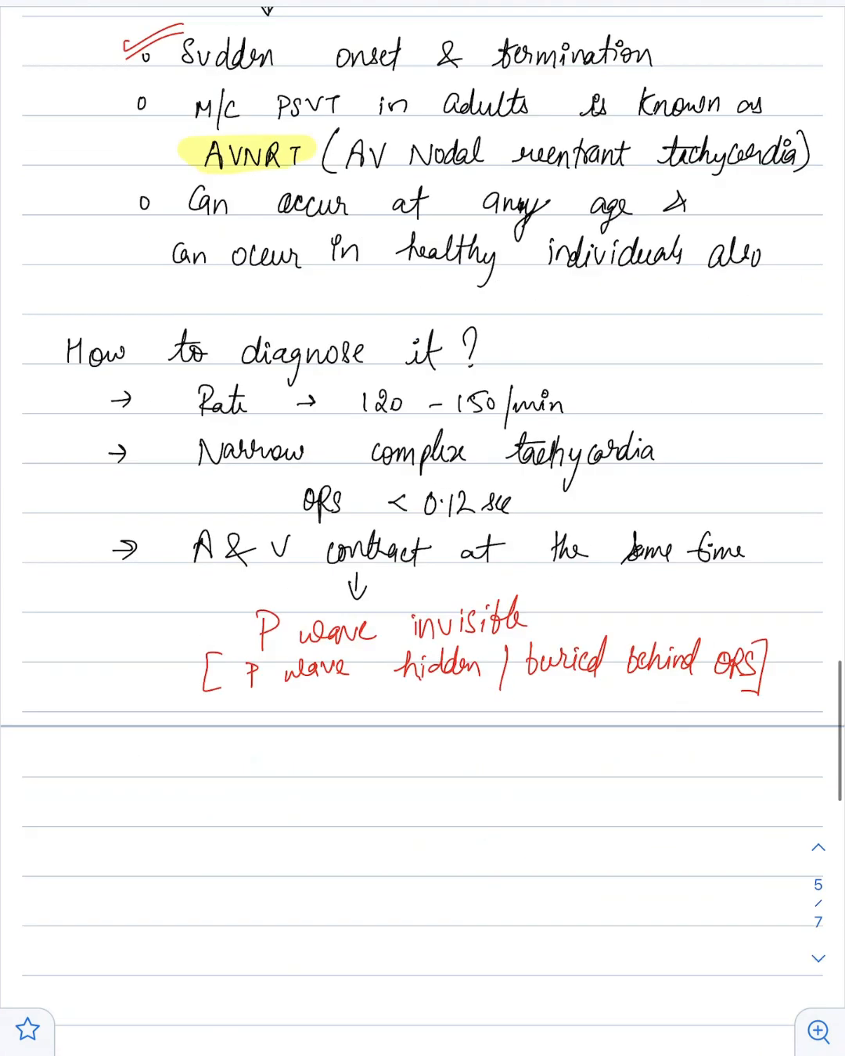
scroll(down, 3)
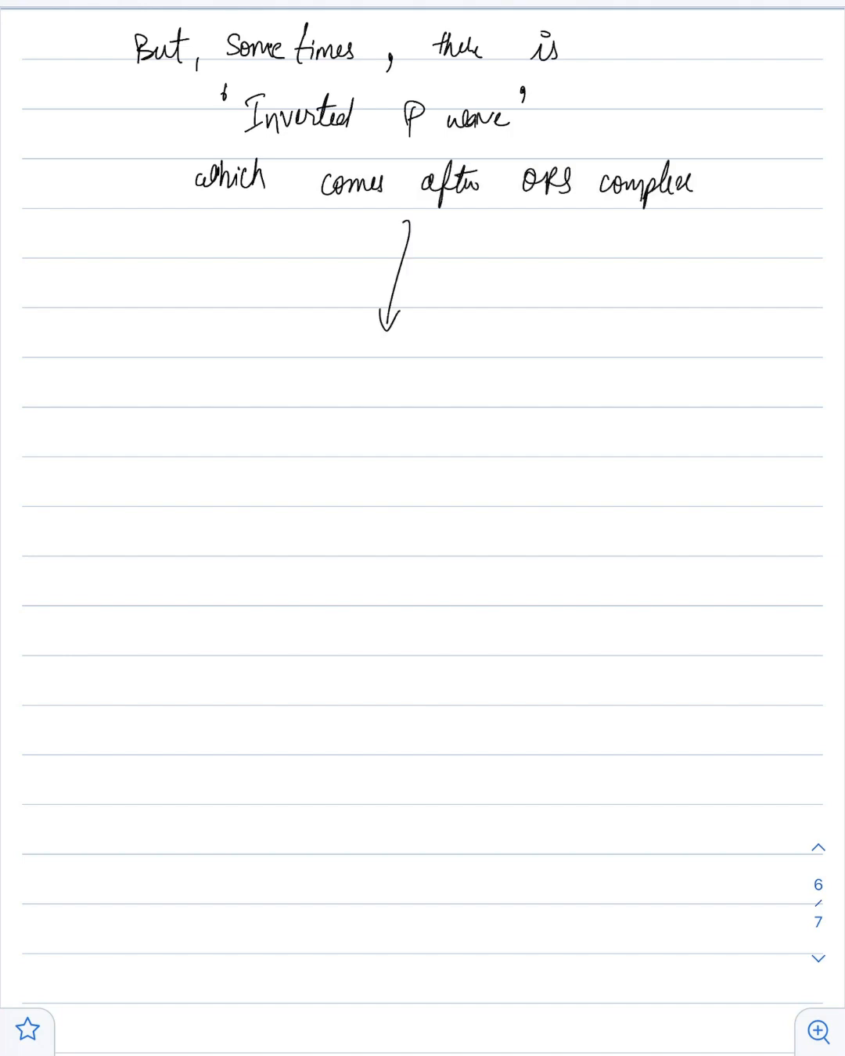
text(These are Known c)
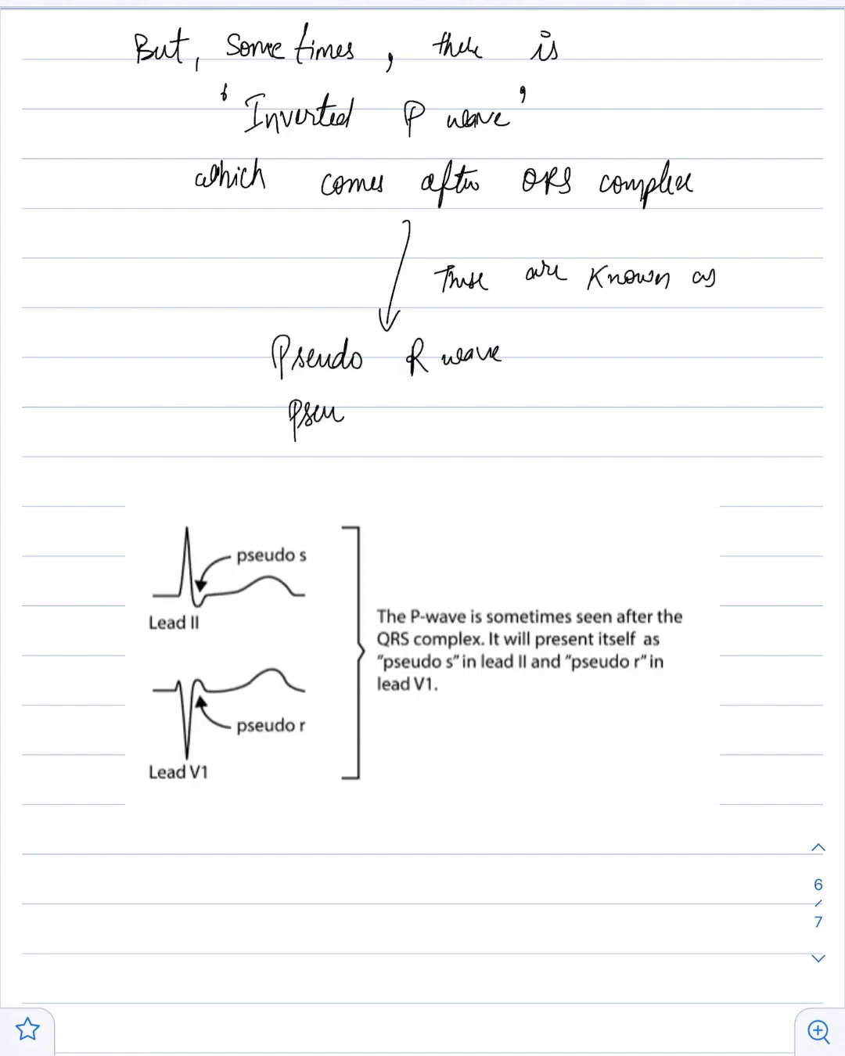
text(pseudo S wave.)
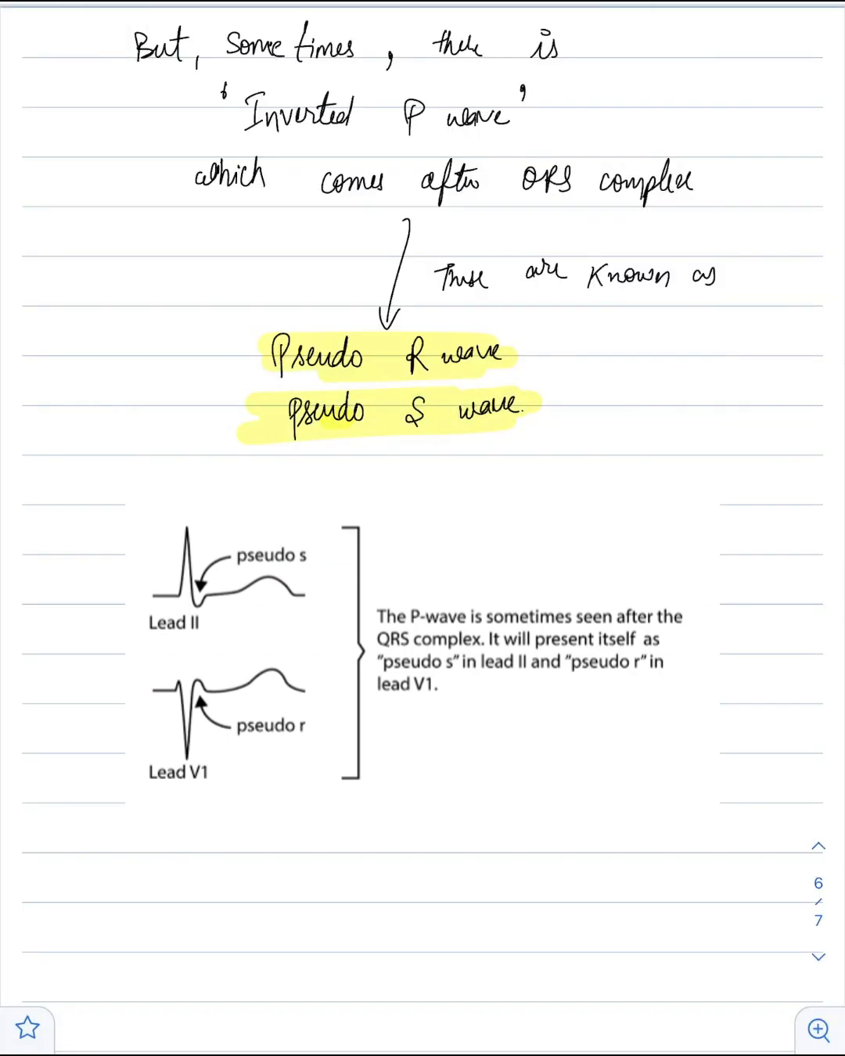
scroll(down, 3)
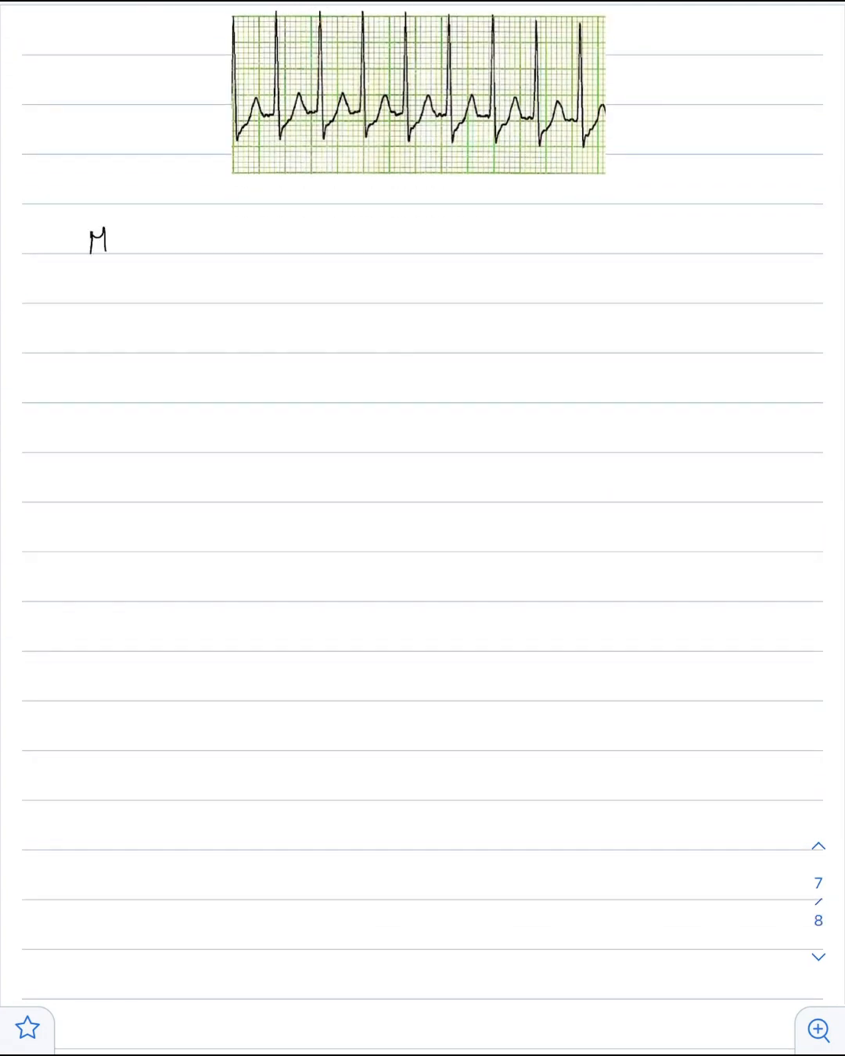
text(Management :)
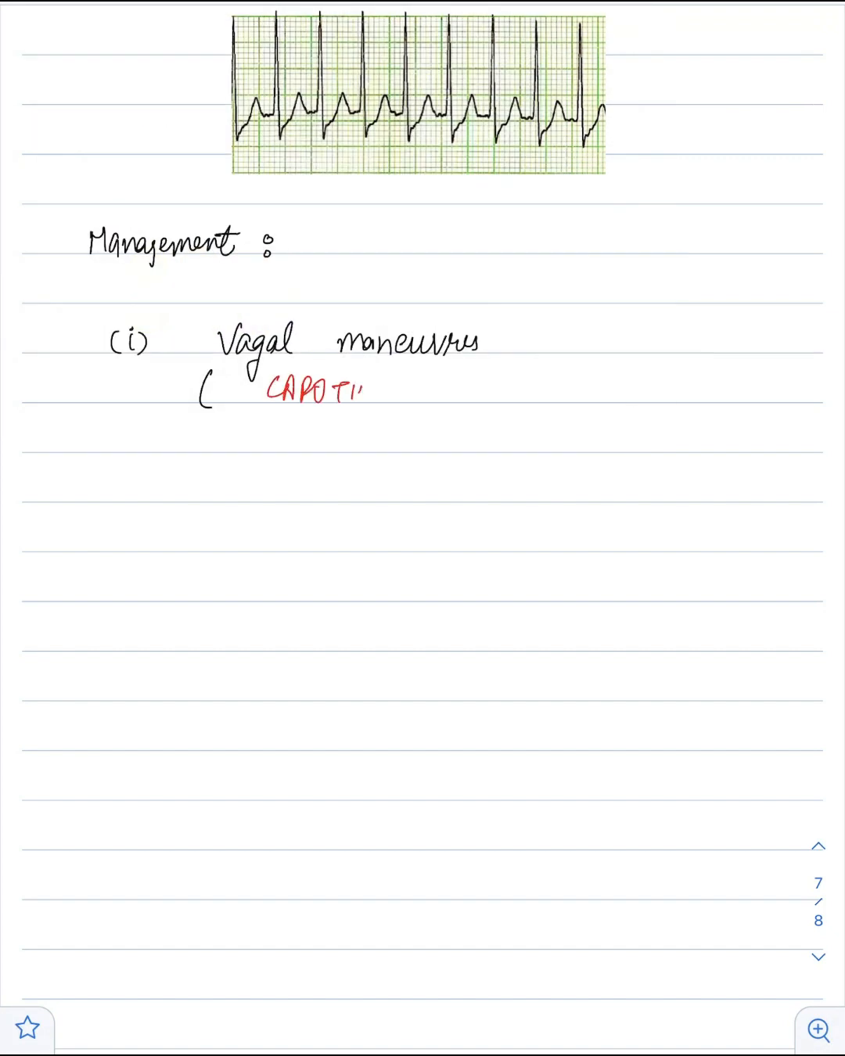
text(CAROTID MASSAGE))
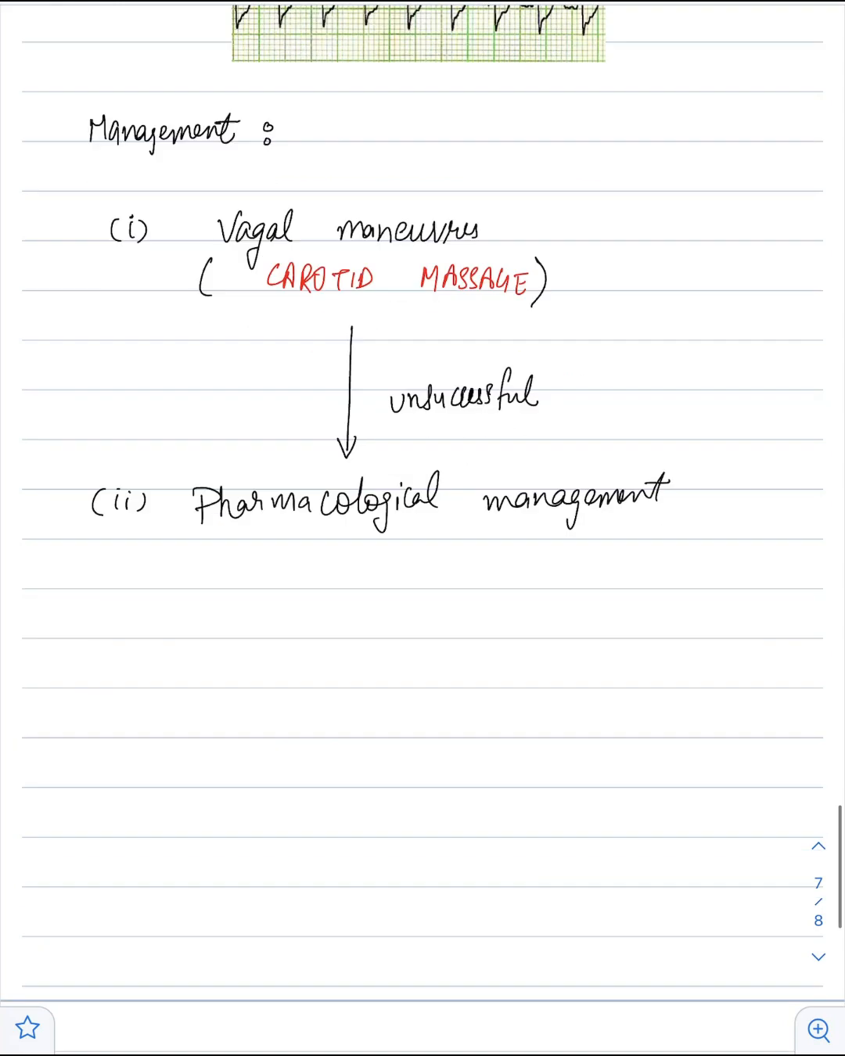
scroll(down, 3)
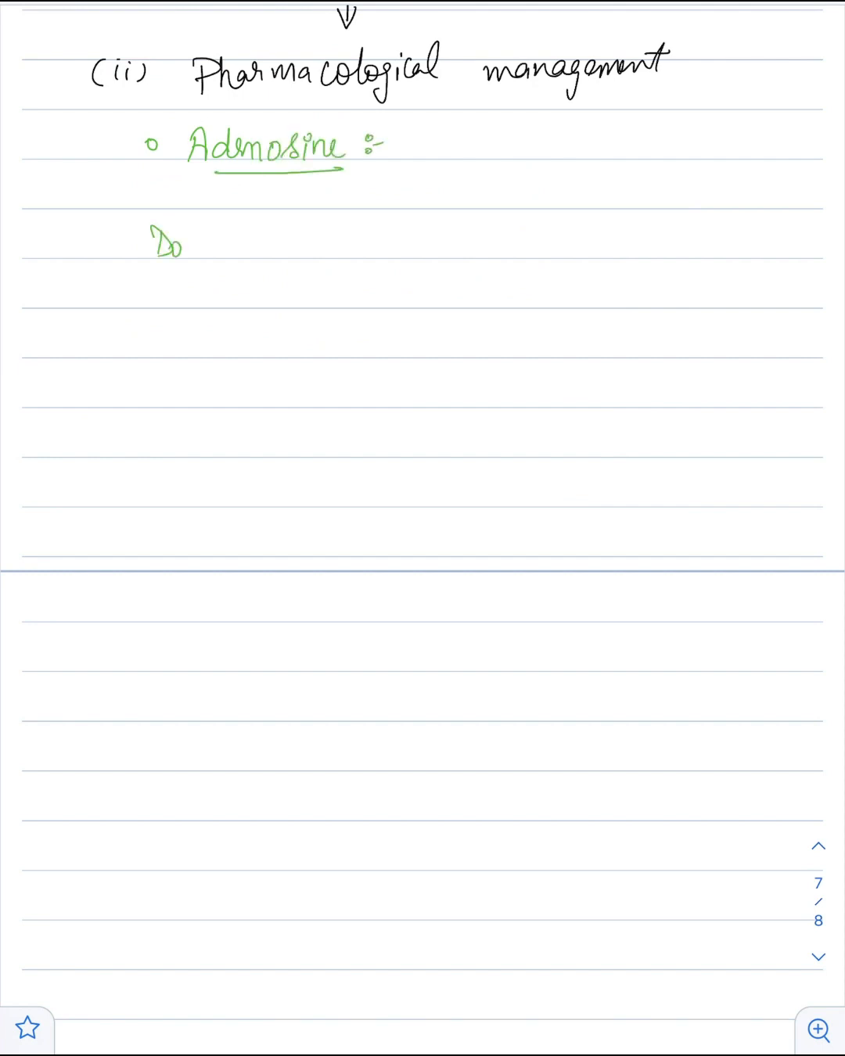
text(→ I.V. 6mg Rapid push)
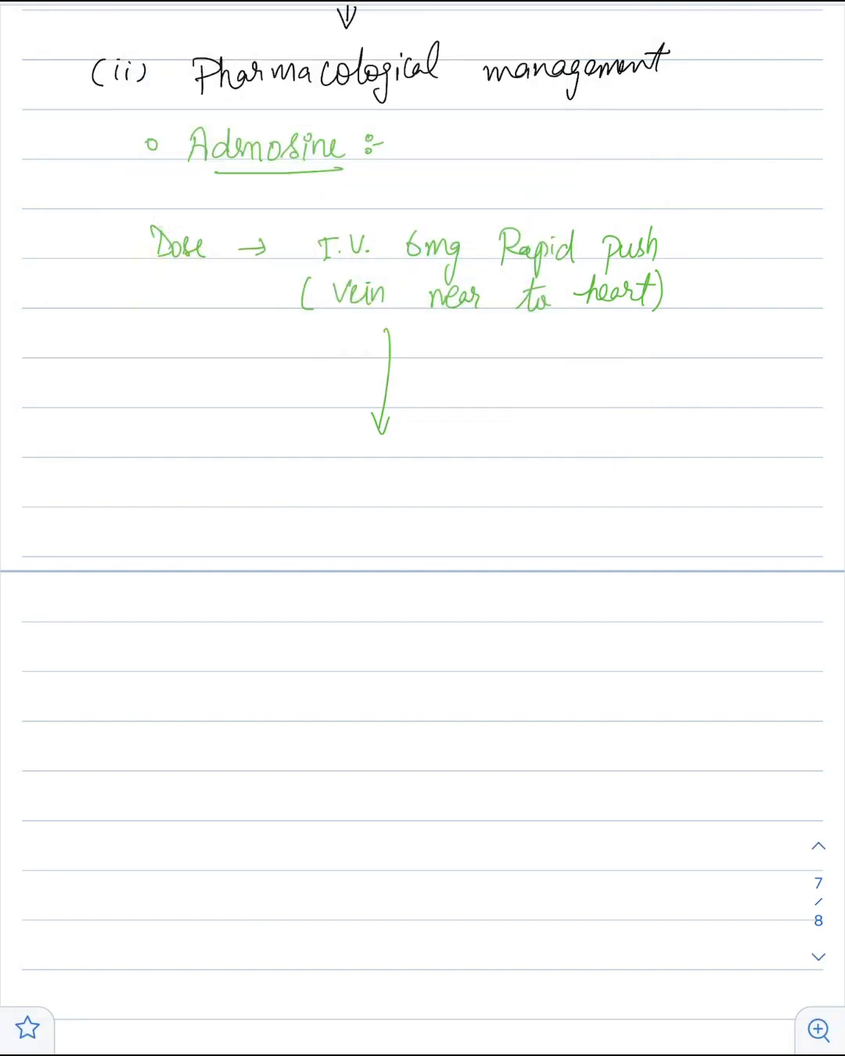
text(not converted)
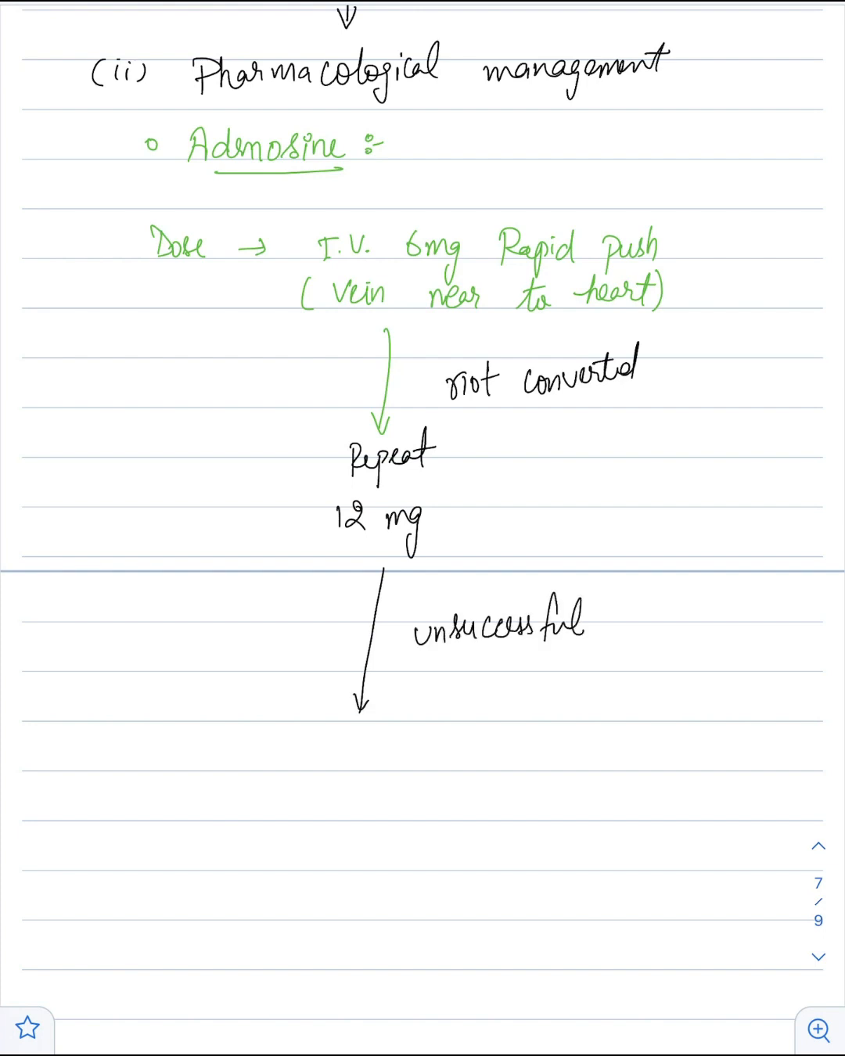
text(can be repeated once again)
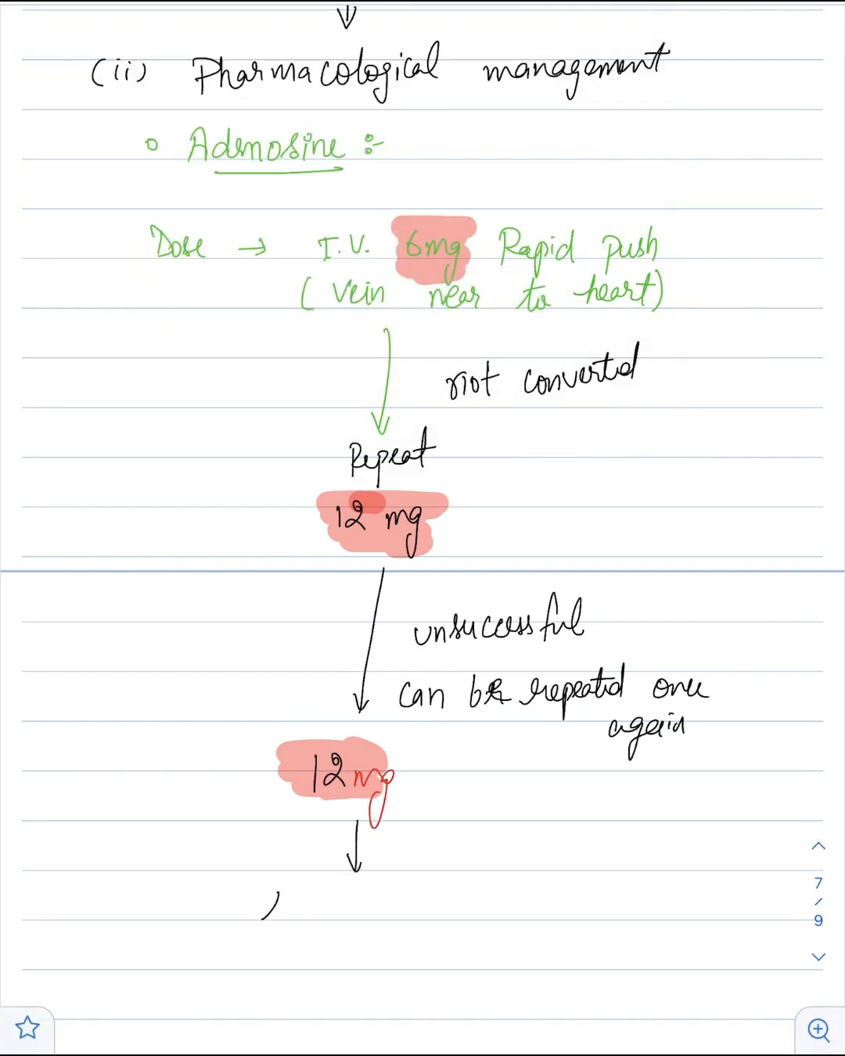
text(still unsuccessful)
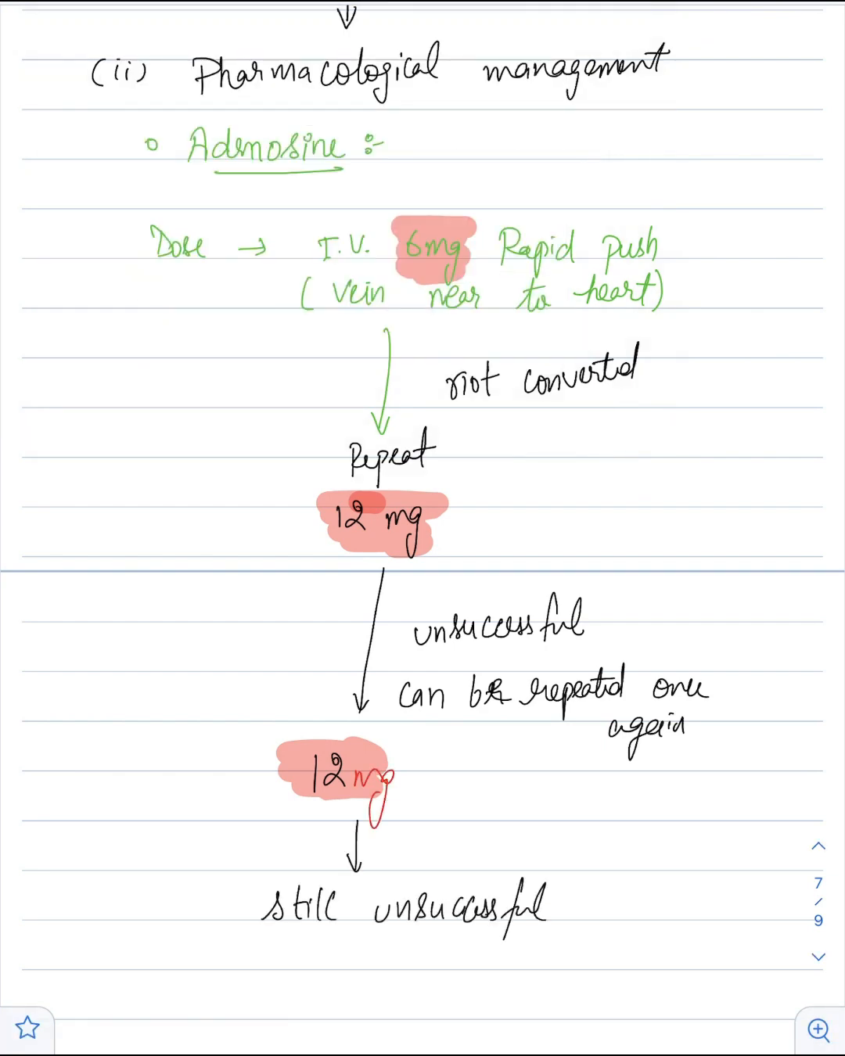
scroll(down, 3)
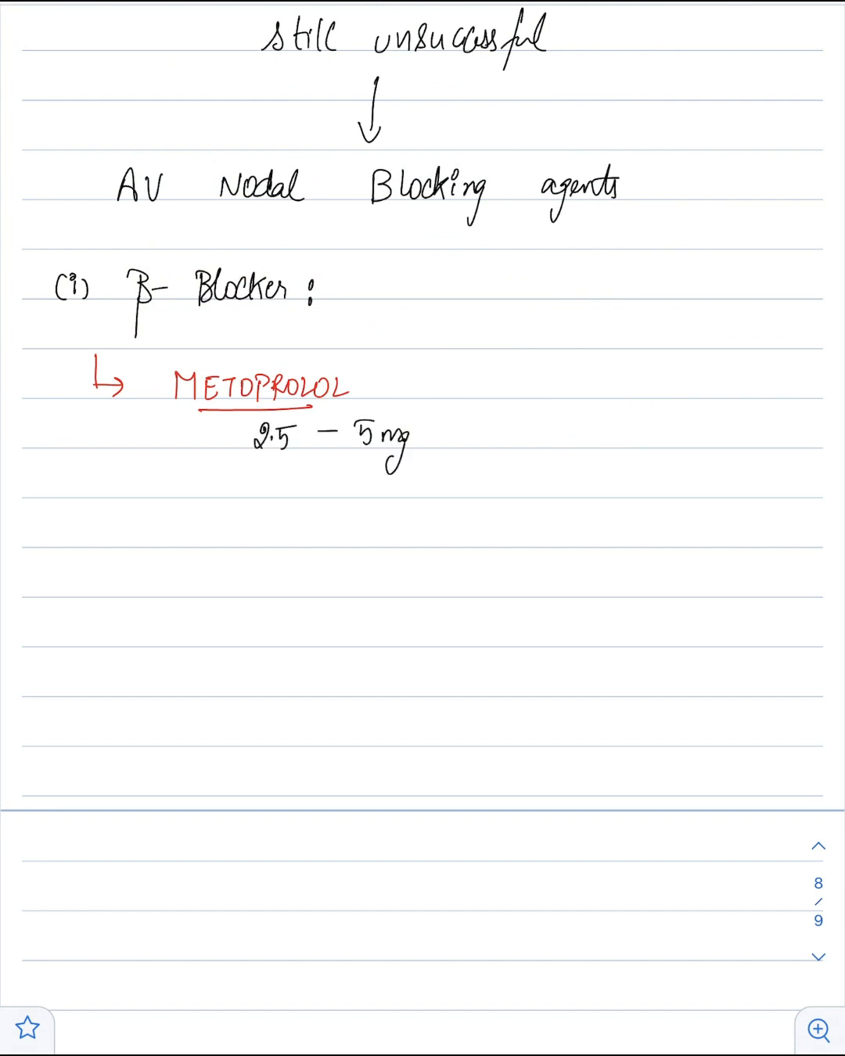
text([over 2 mins])
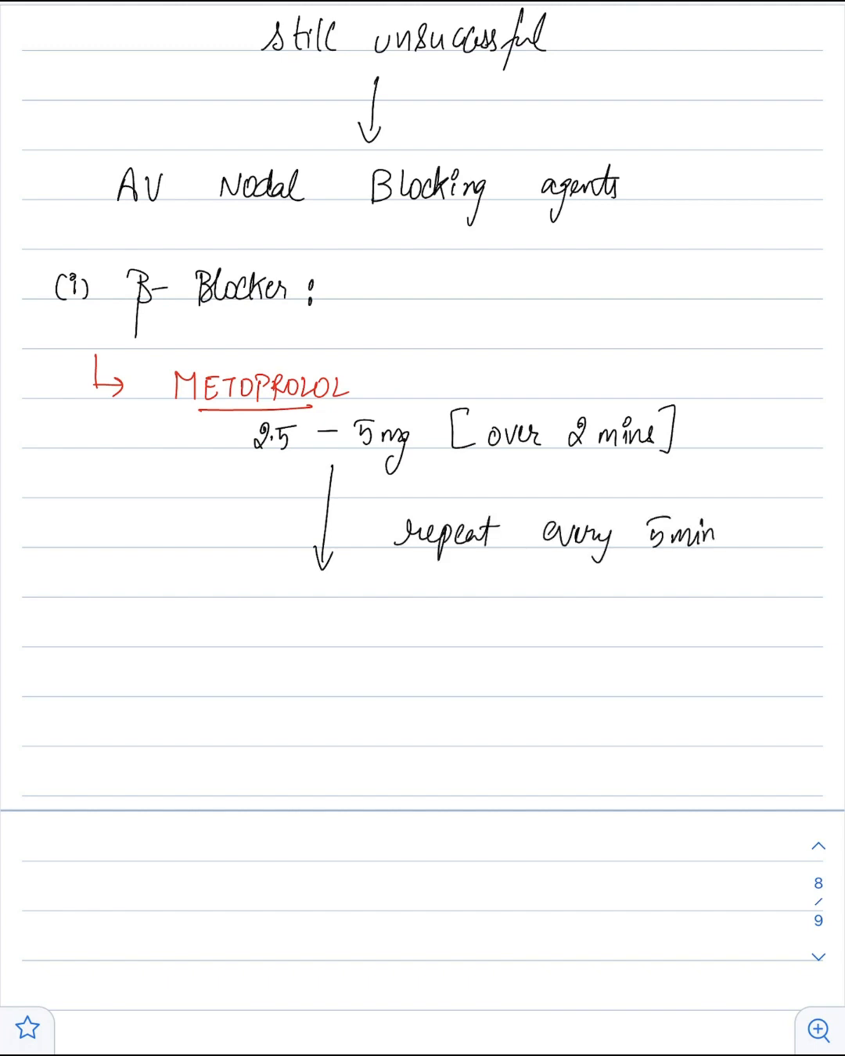
text(MAX DOSE)
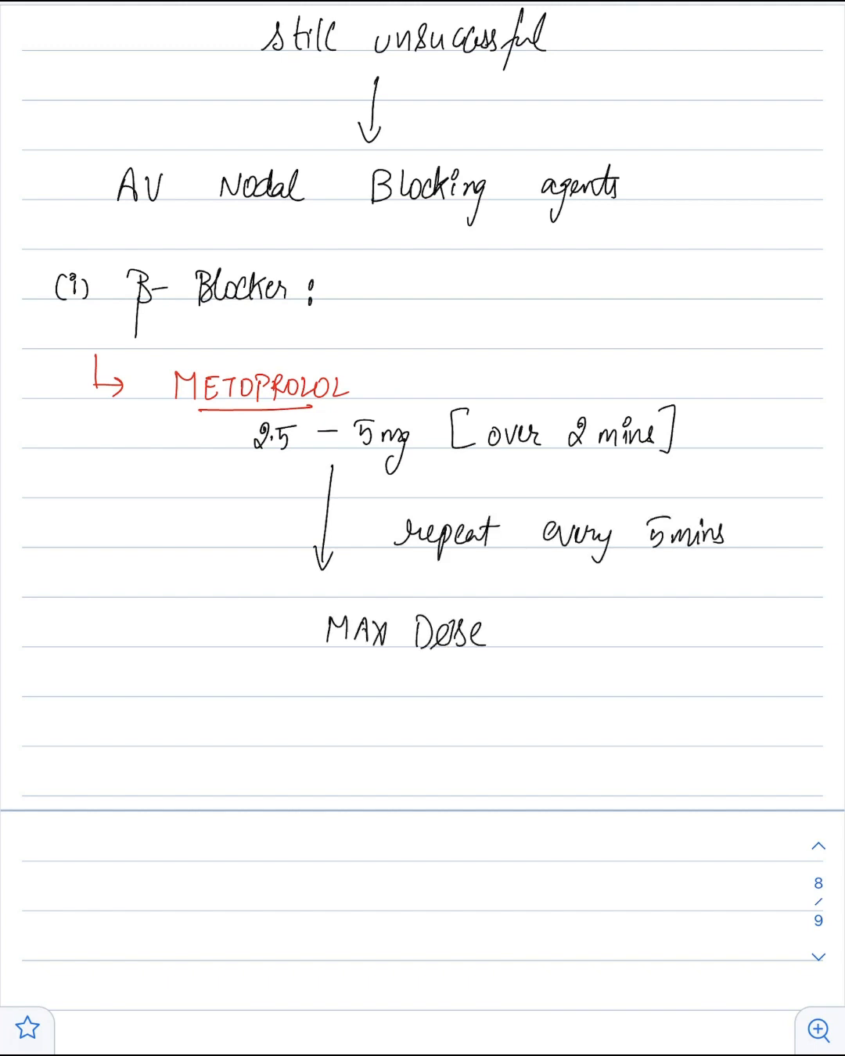
text(Tot   MAX Dose [15 Mg)
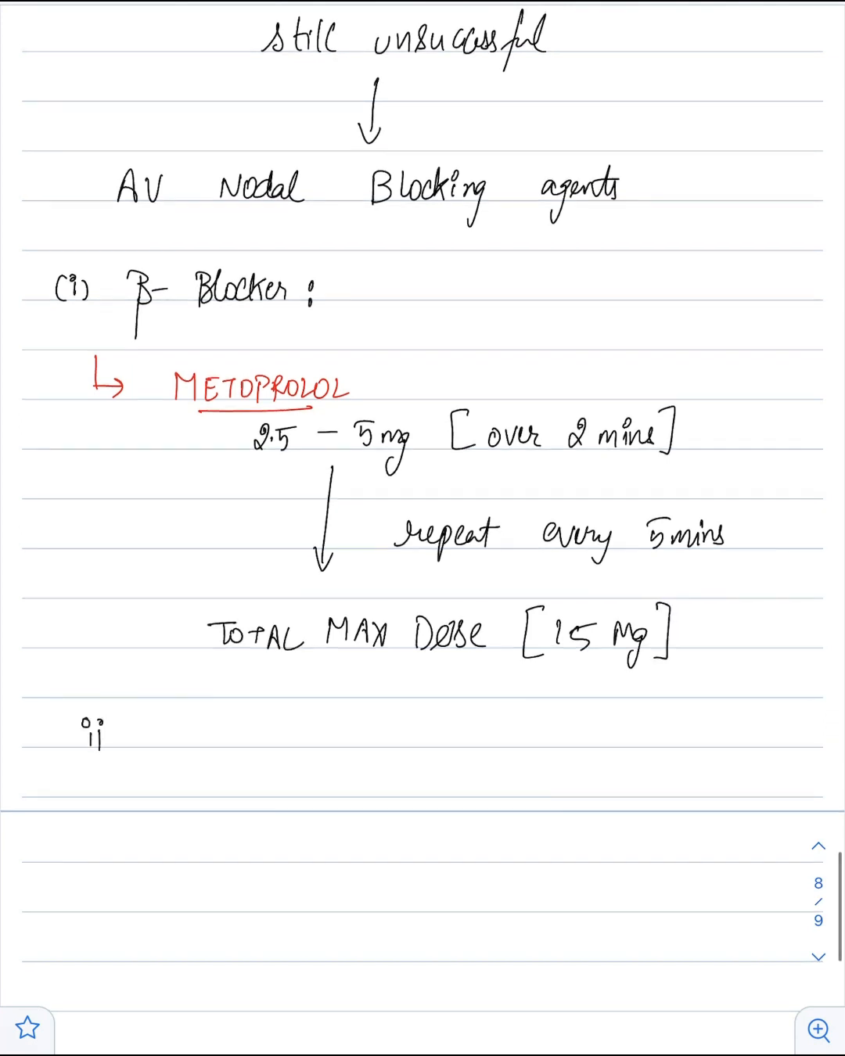
text((ii) ESMOLOL :)
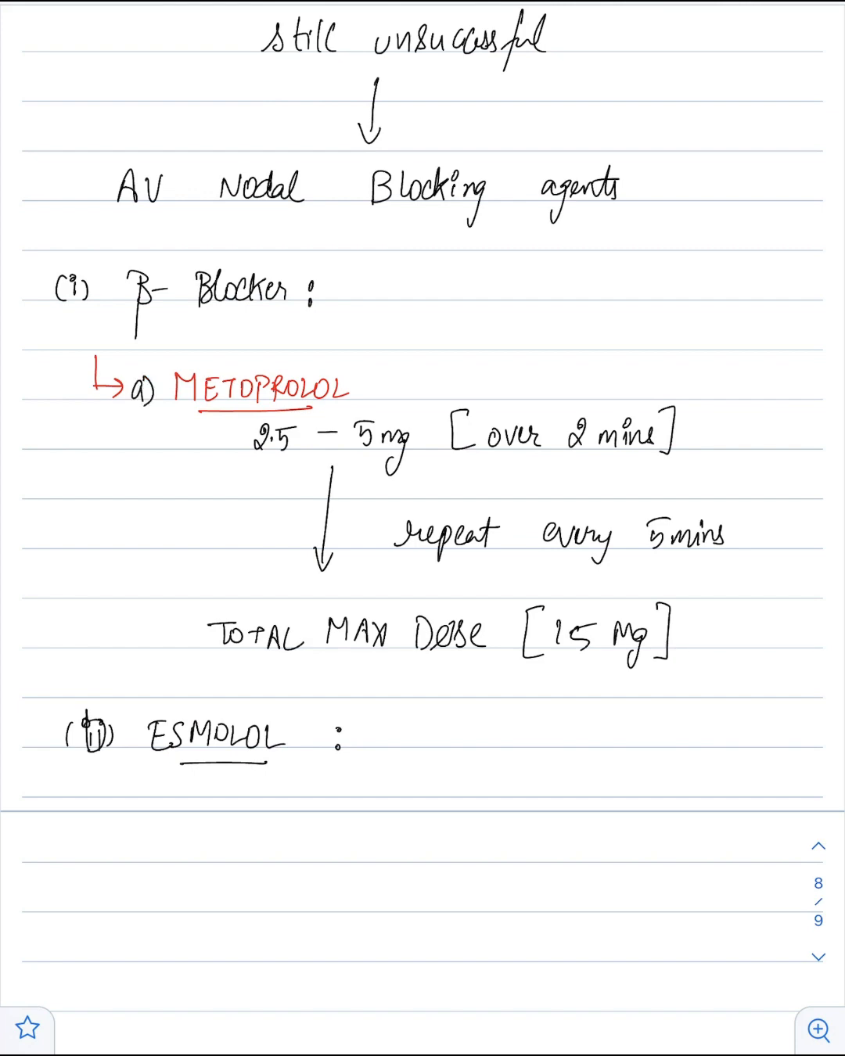
scroll(down, 3)
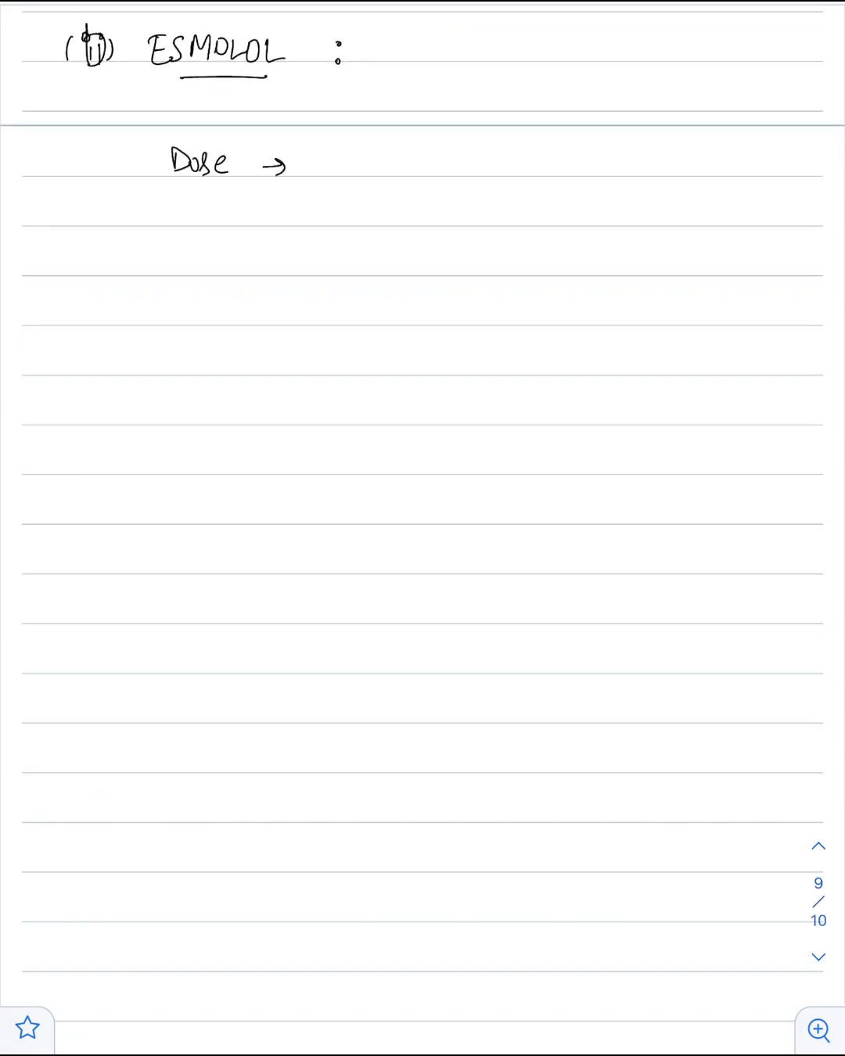
text(50µg/kg/min over 4 mins)
text(Repeat if)
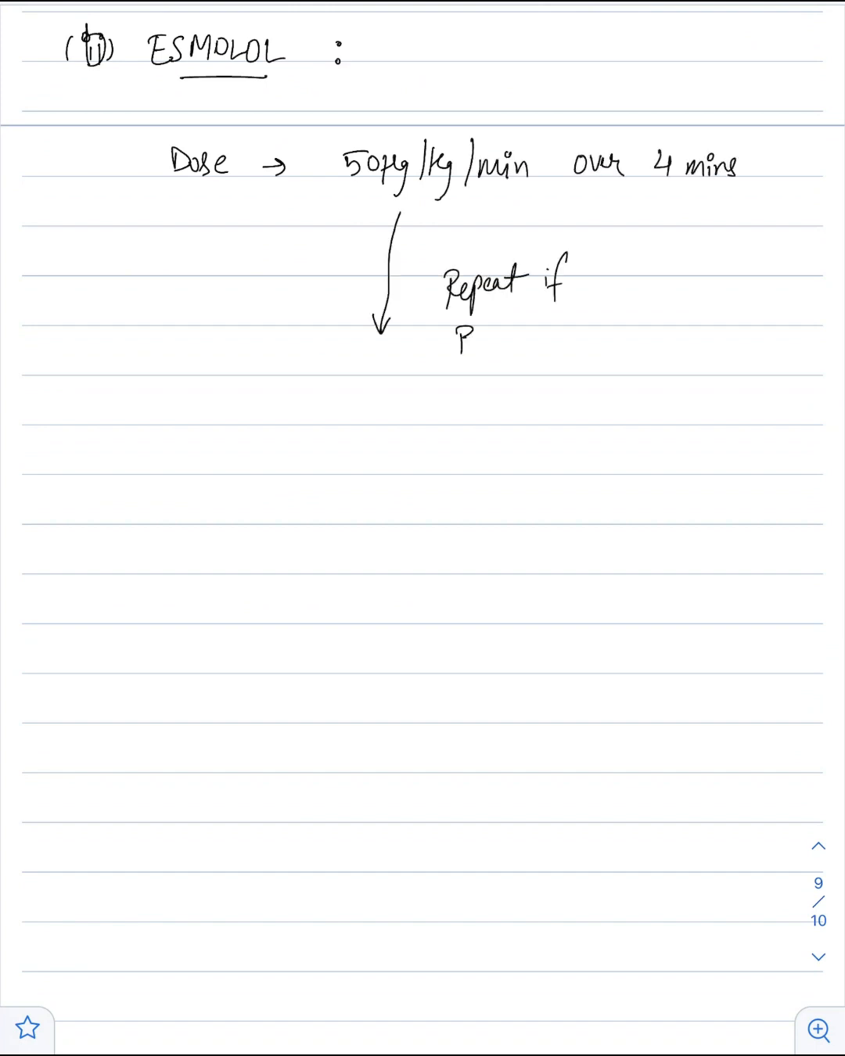
text(BP/HR not controlled)
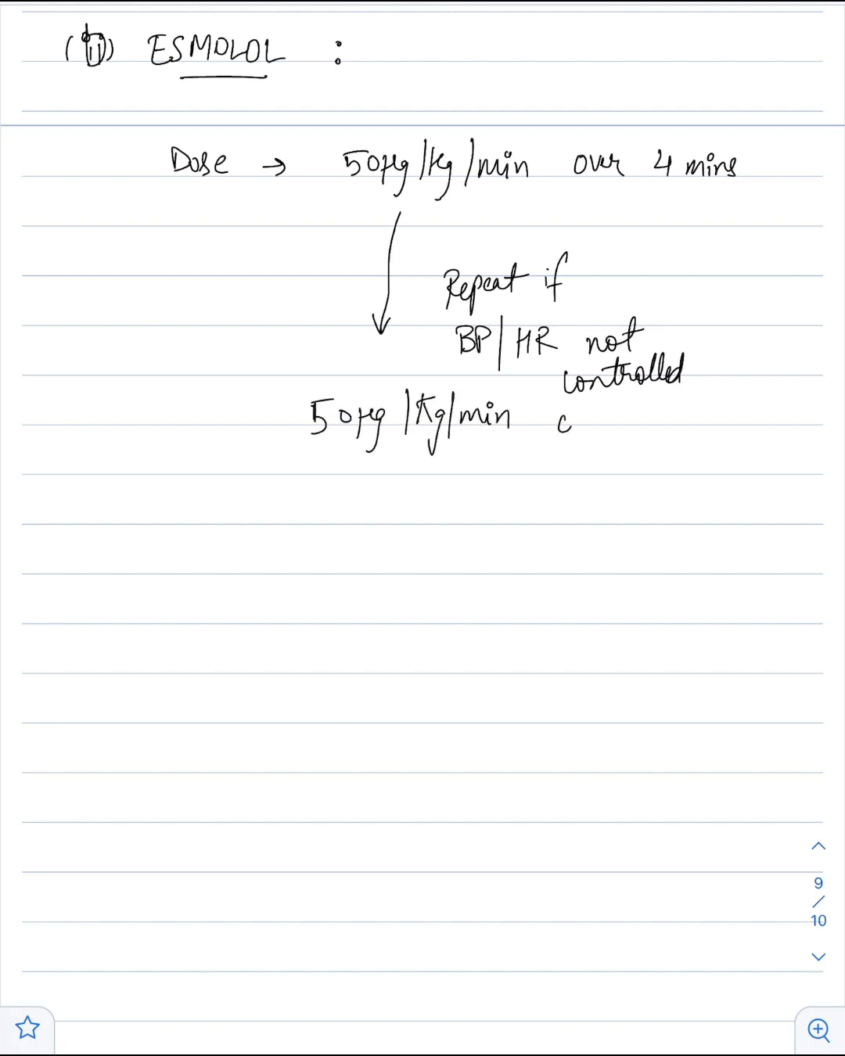
text(over 4 mins.)
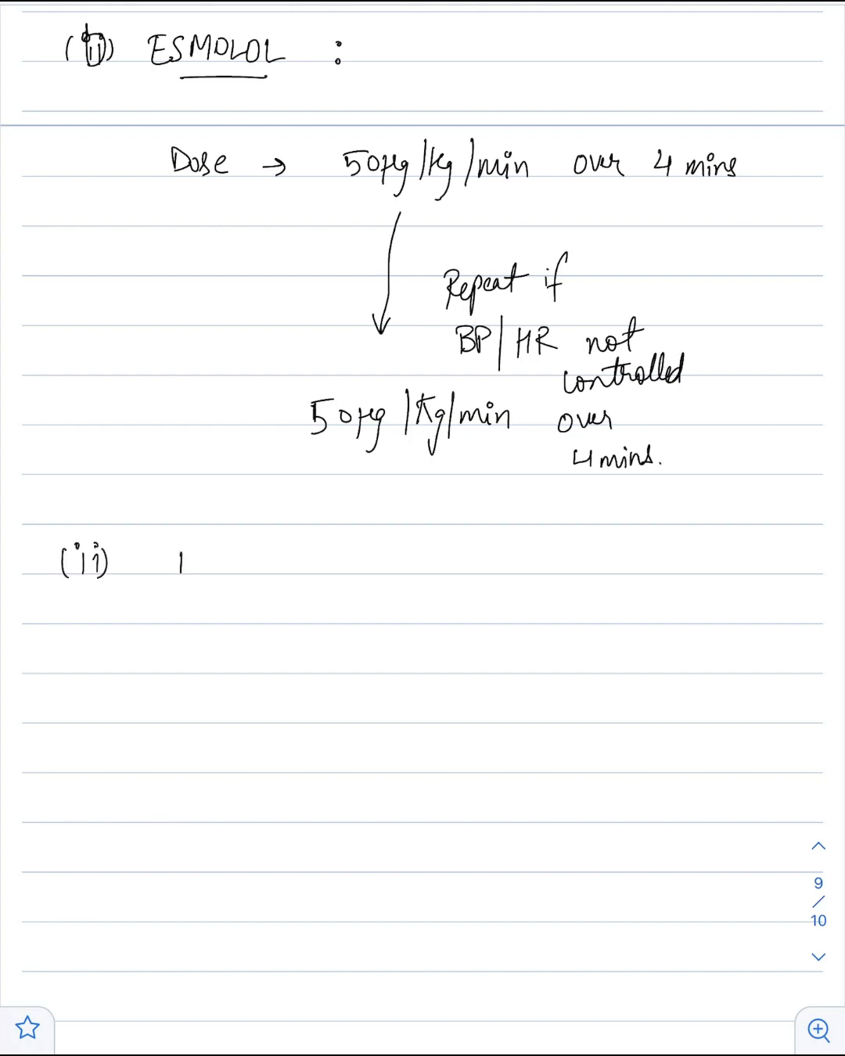
text(Diltiazem :-)
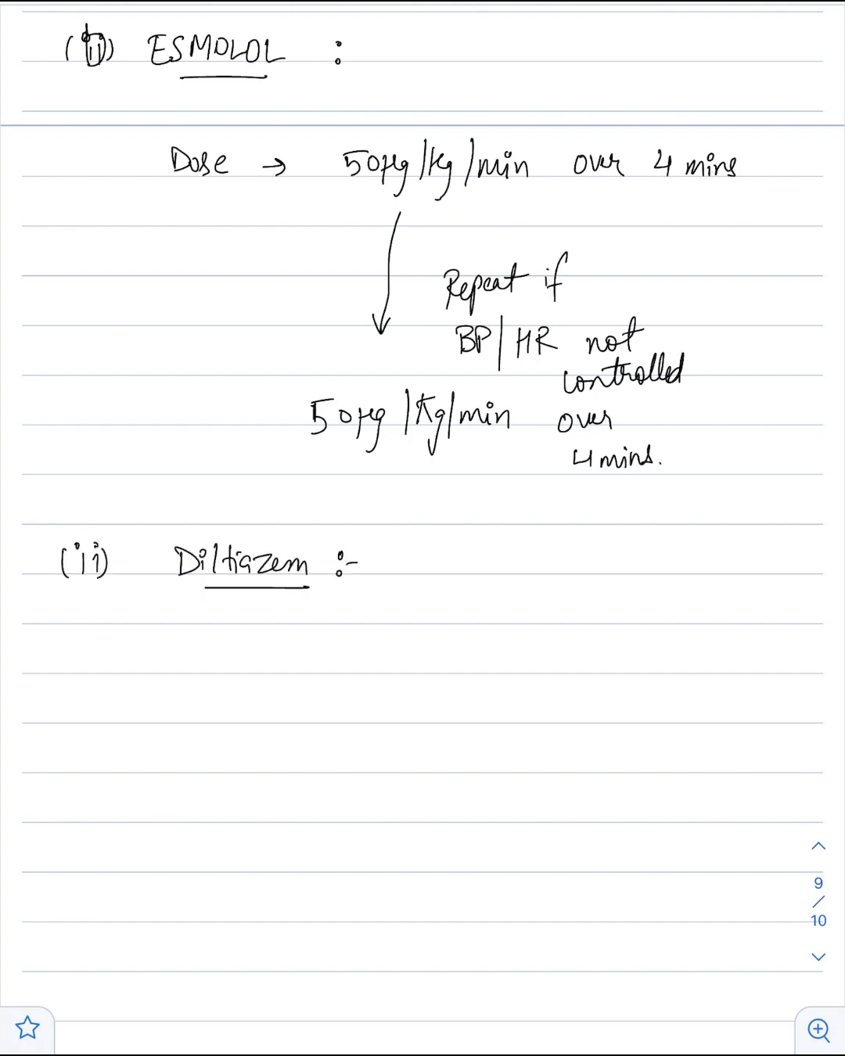
text(Dose)
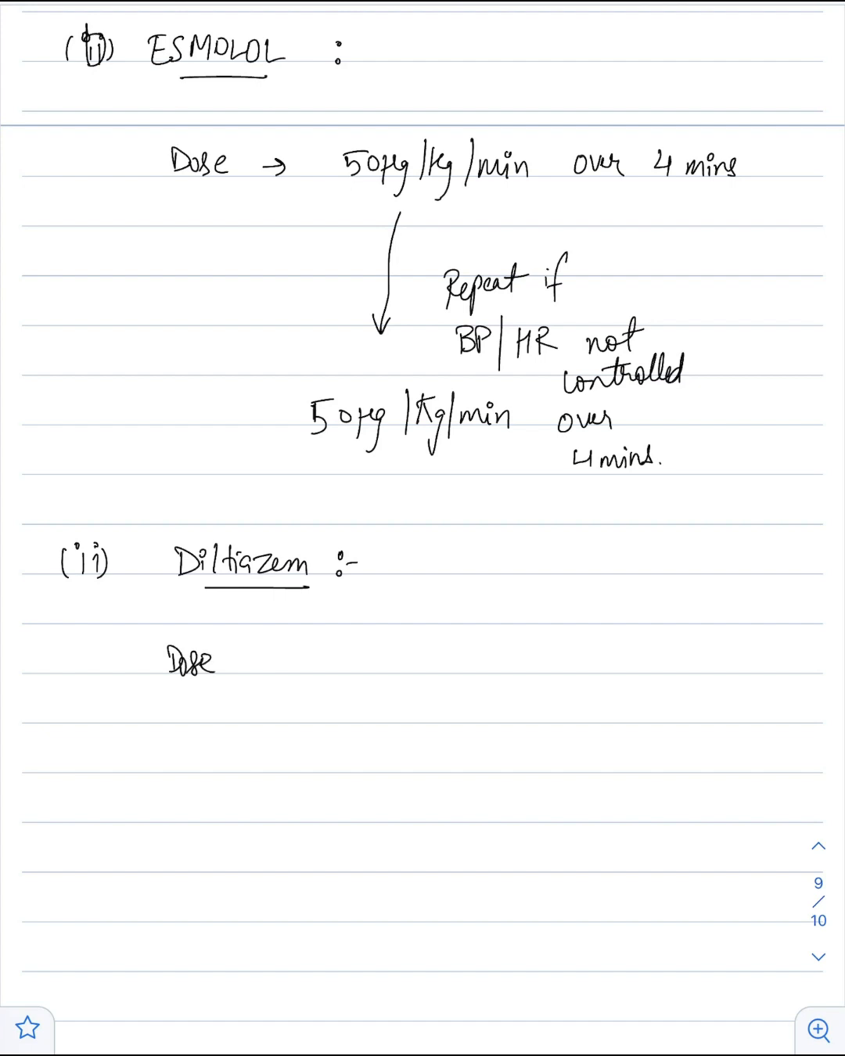
scroll(down, 3)
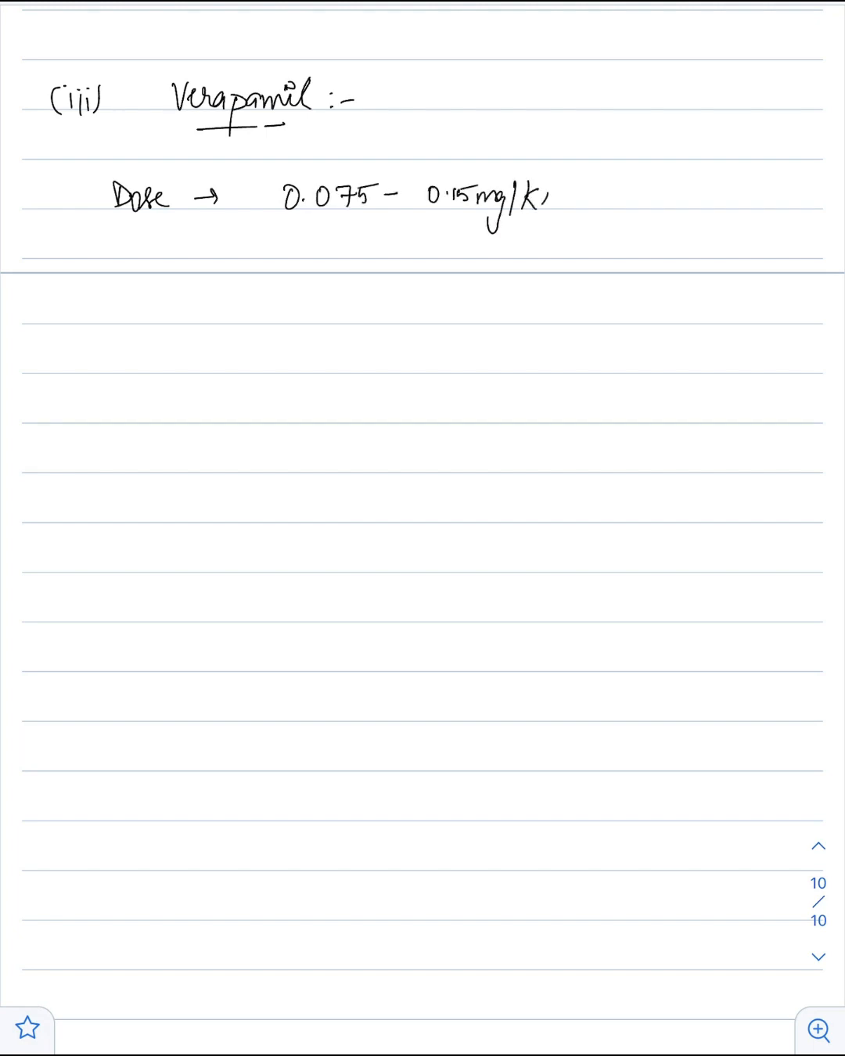
text(g)
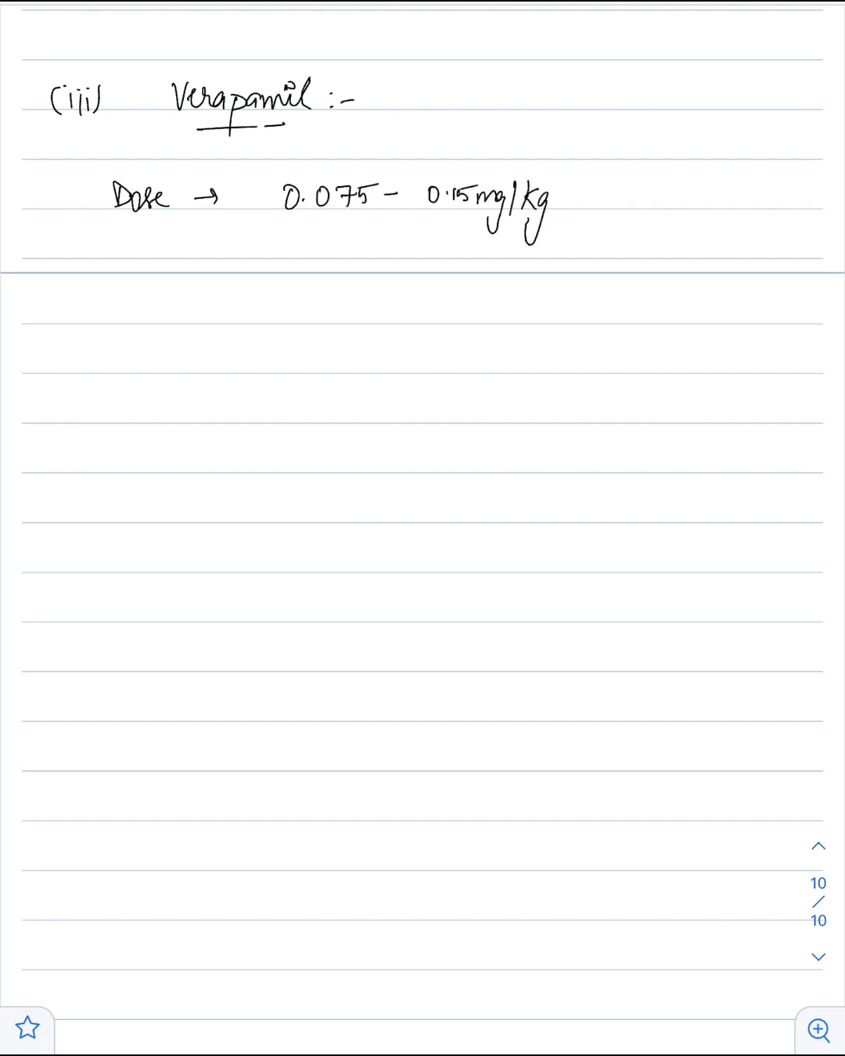
text((5-10 mg)
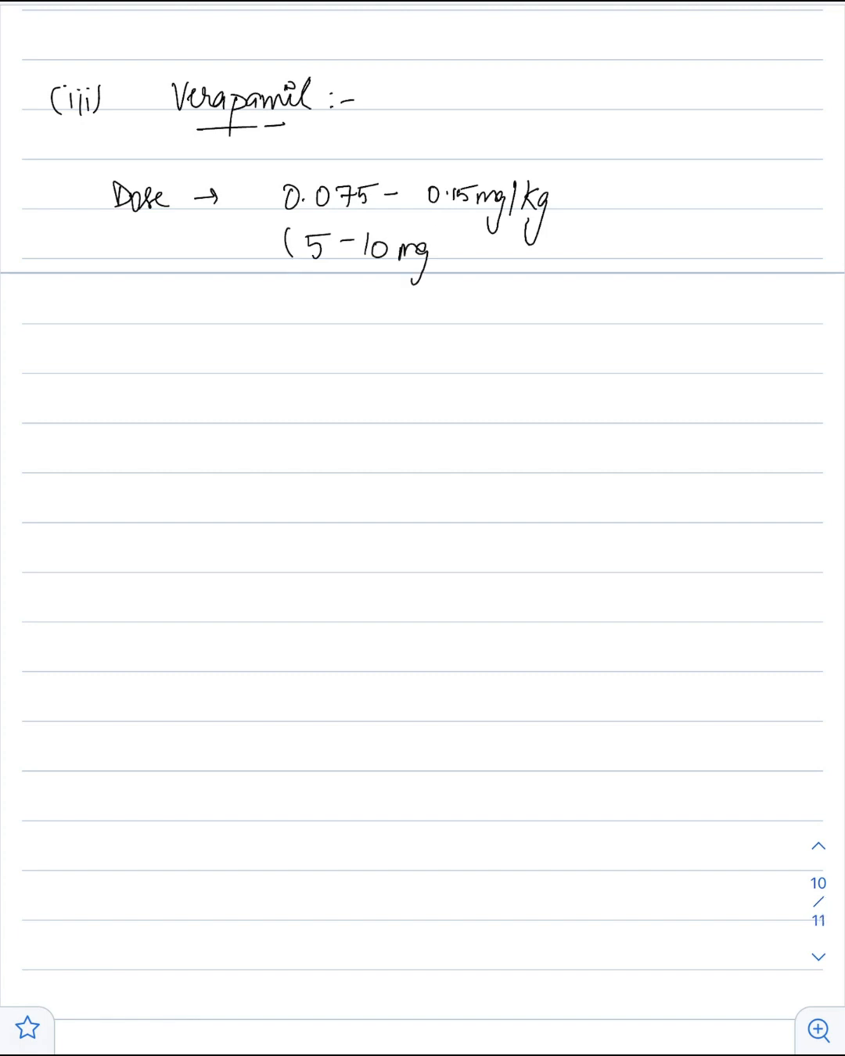
text() over 2 minutes)
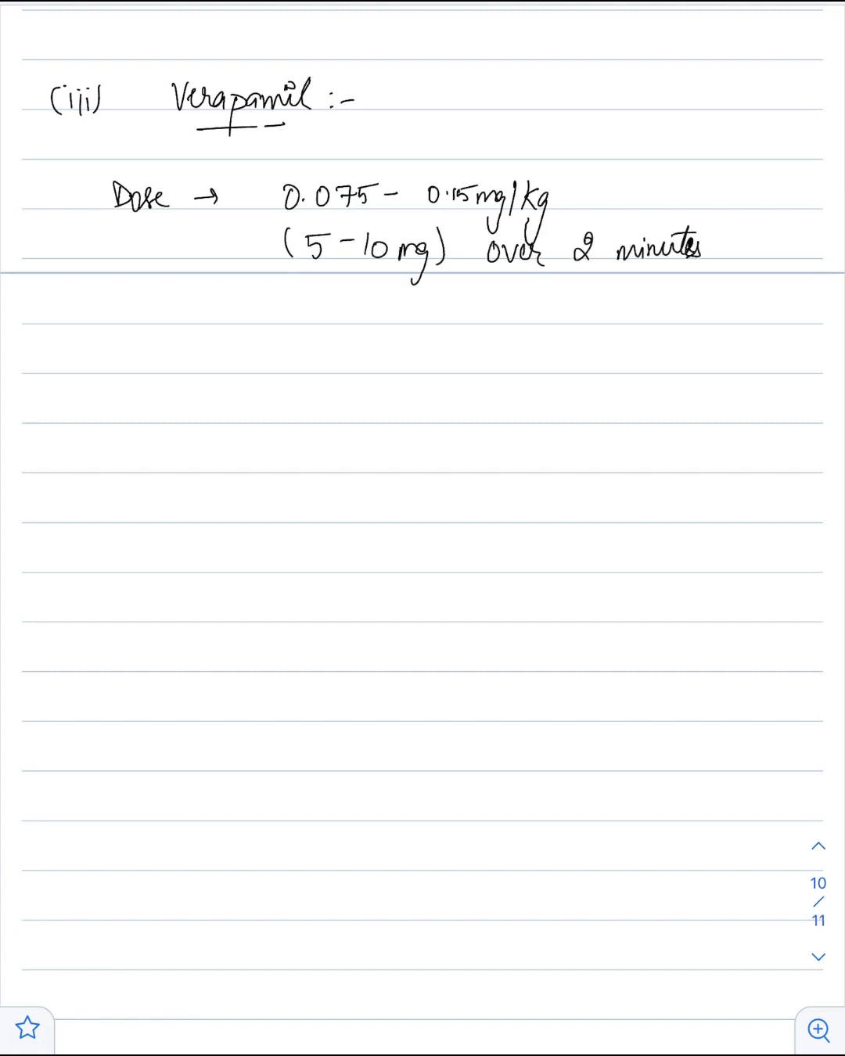